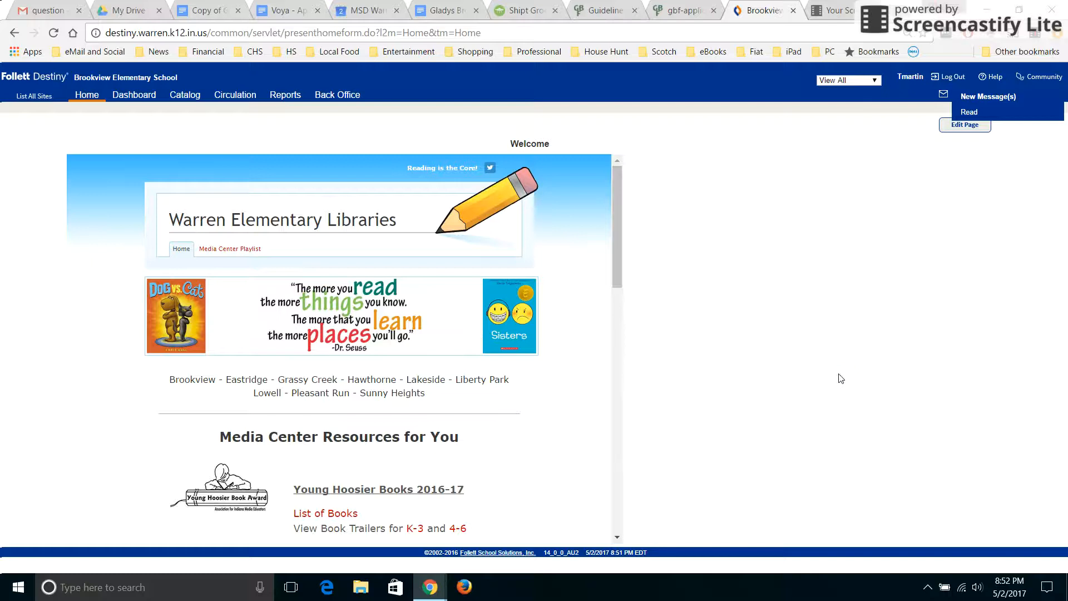
pyautogui.moveTo(834, 390)
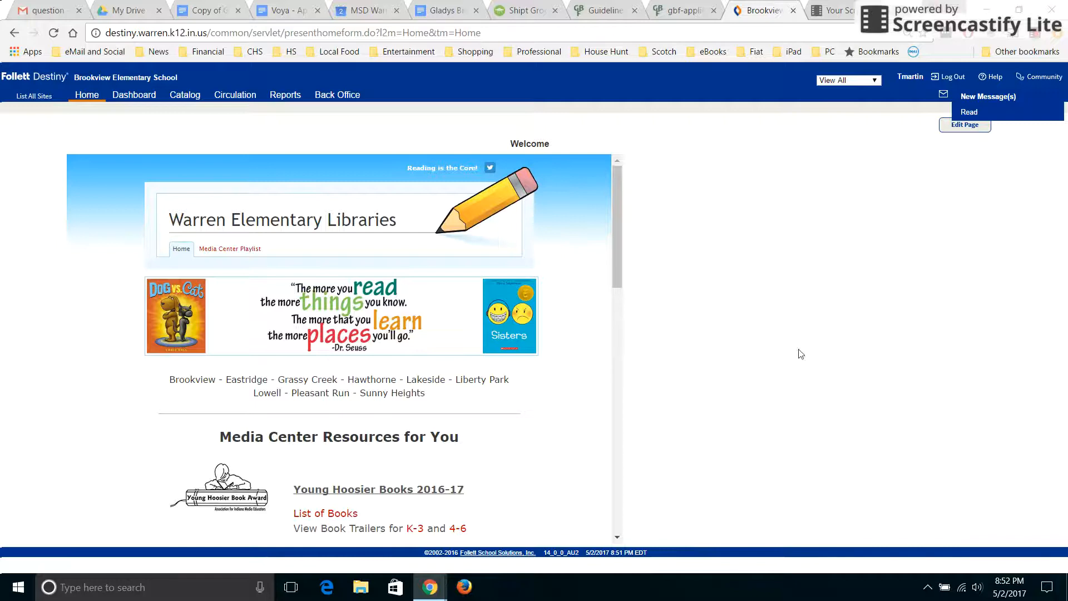
pyautogui.moveTo(798, 345)
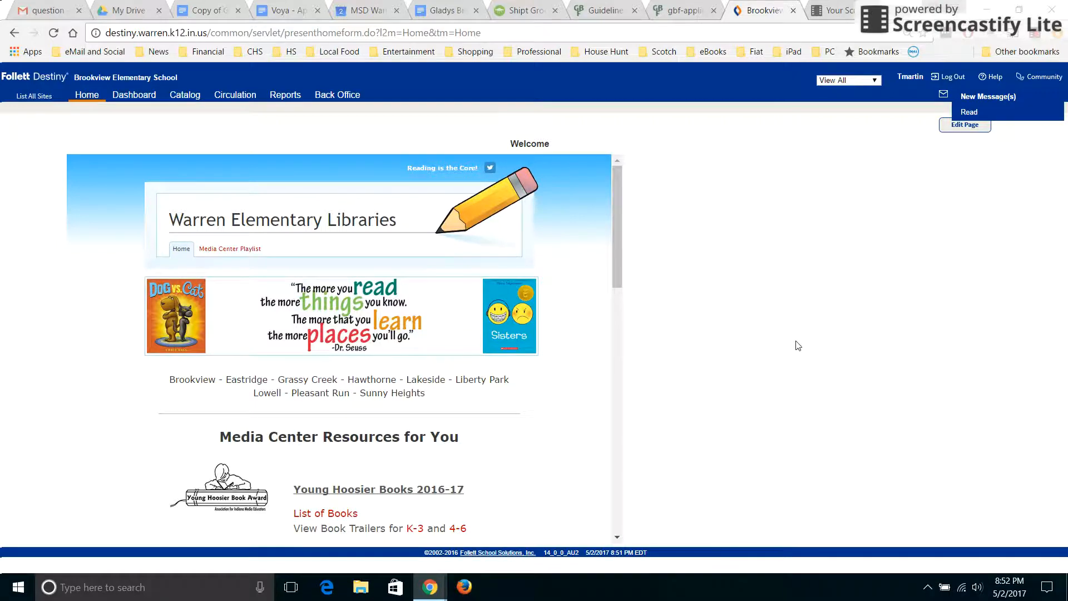
pyautogui.moveTo(723, 249)
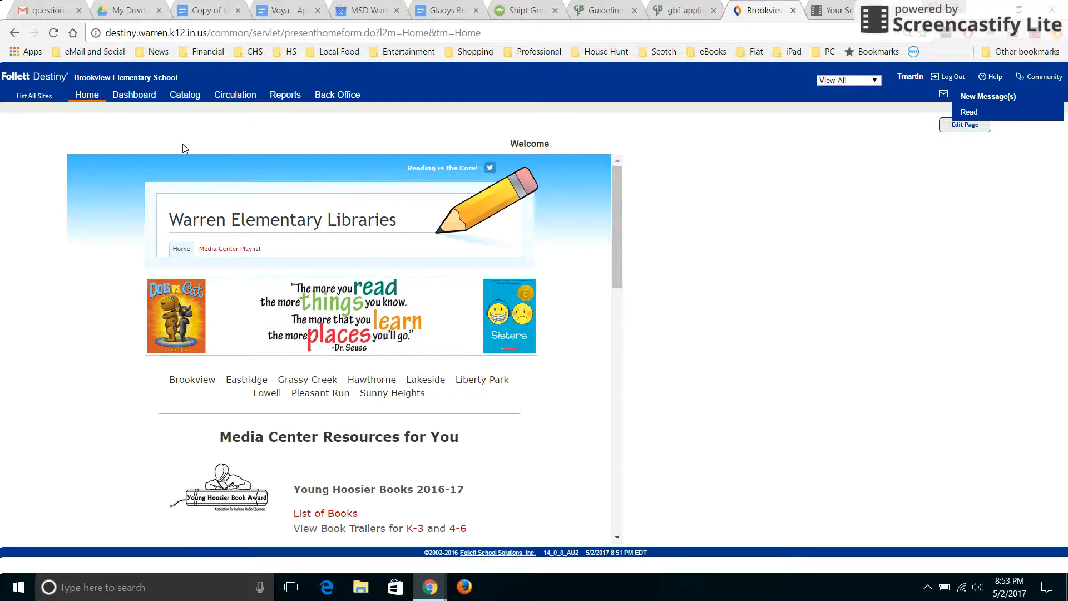
# Step: Open the Current Checkouts/Fines setup under Reports > Patron Reports
pyautogui.click(285, 95)
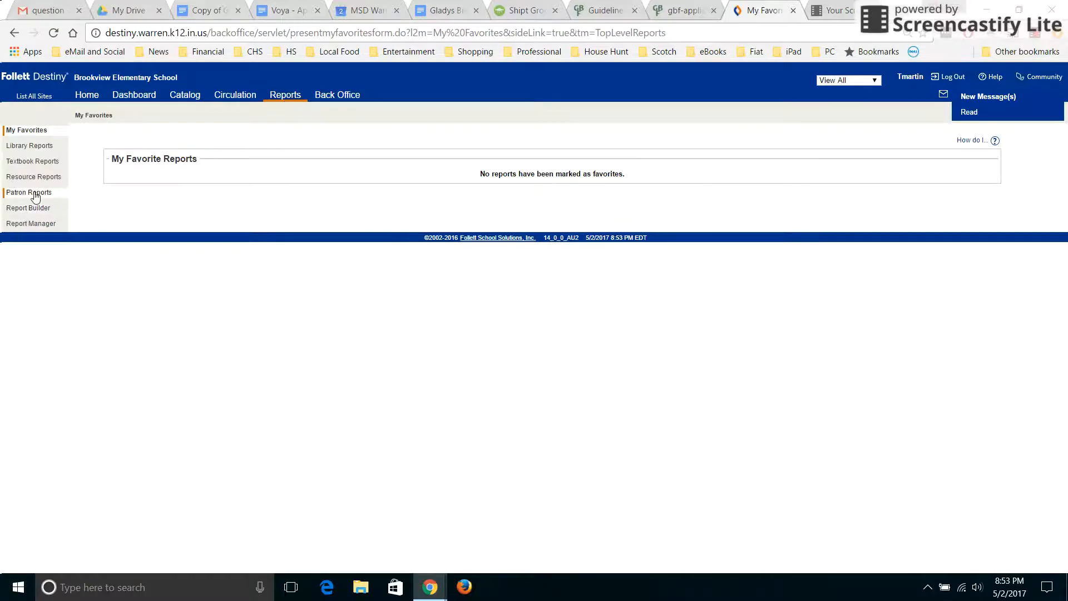
pyautogui.click(30, 192)
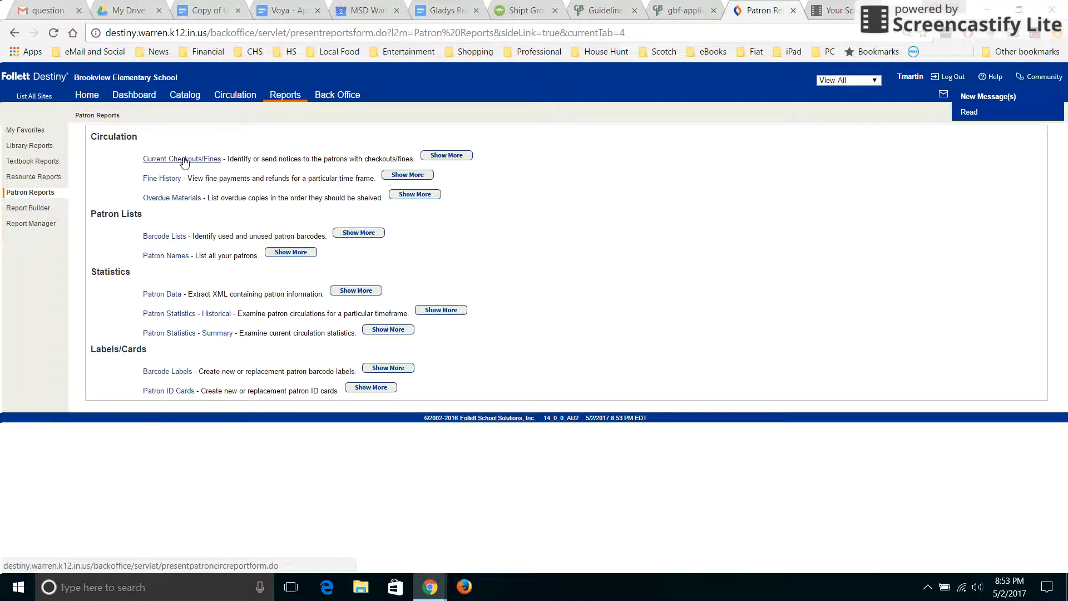
pyautogui.click(182, 159)
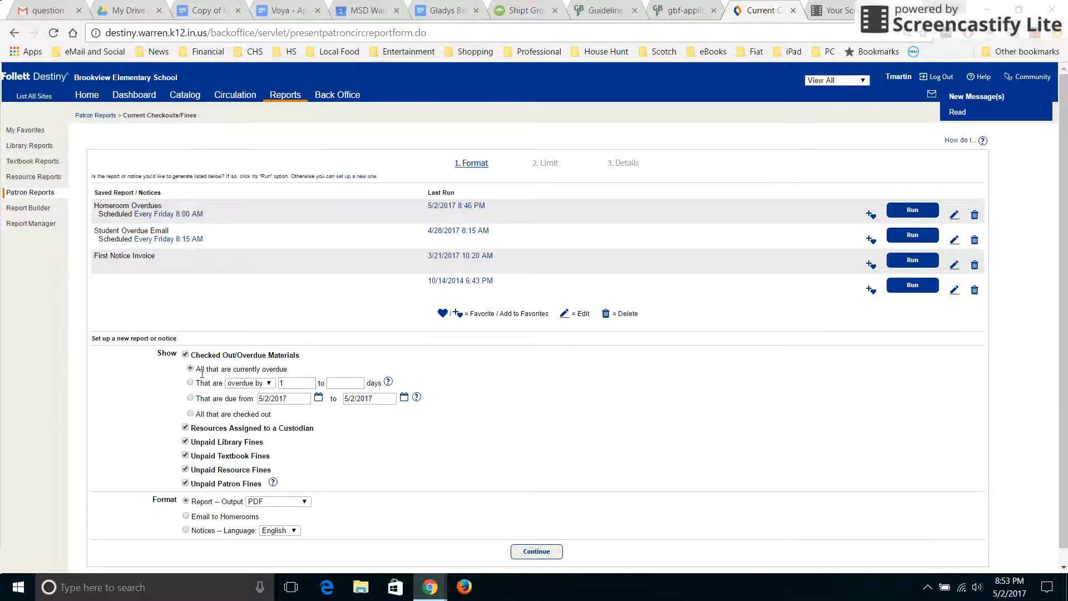
# Step: Keep 'All that are currently overdue' with Report PDF output and continue to Limit
pyautogui.click(191, 369)
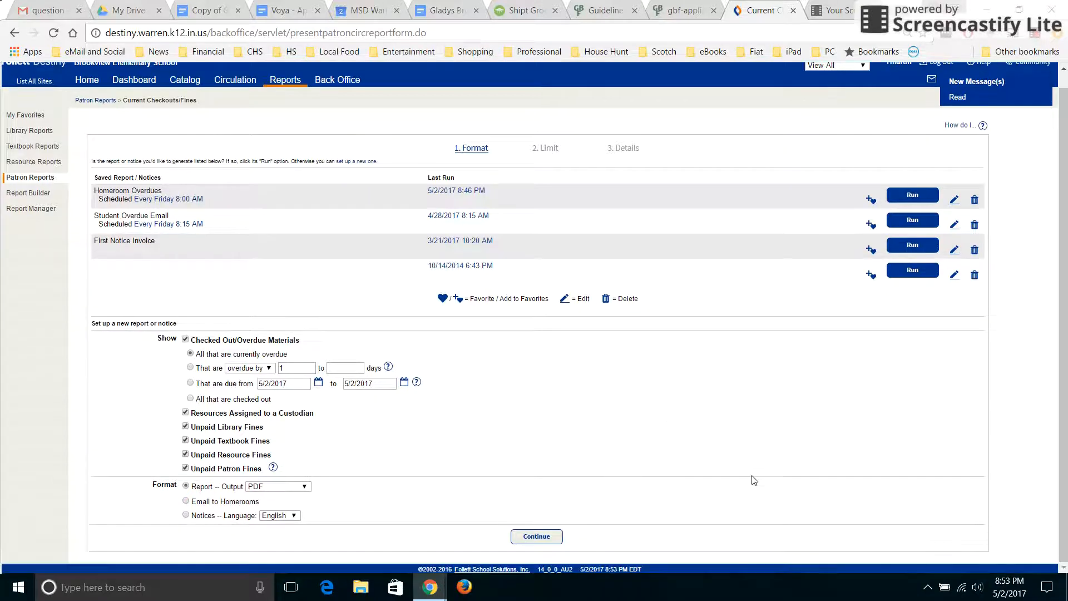
pyautogui.click(537, 537)
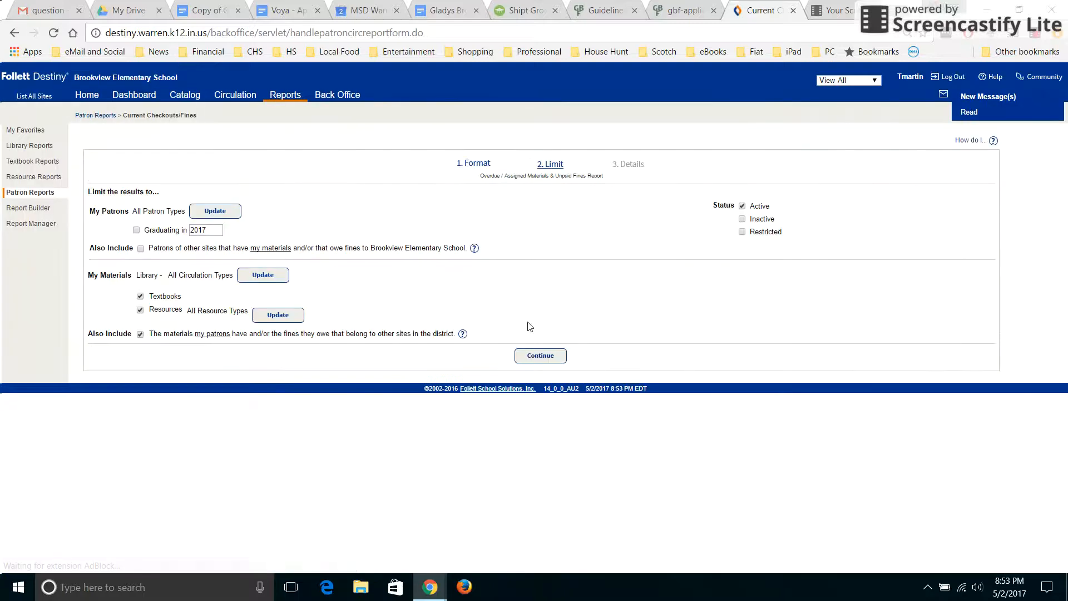
pyautogui.moveTo(298, 304)
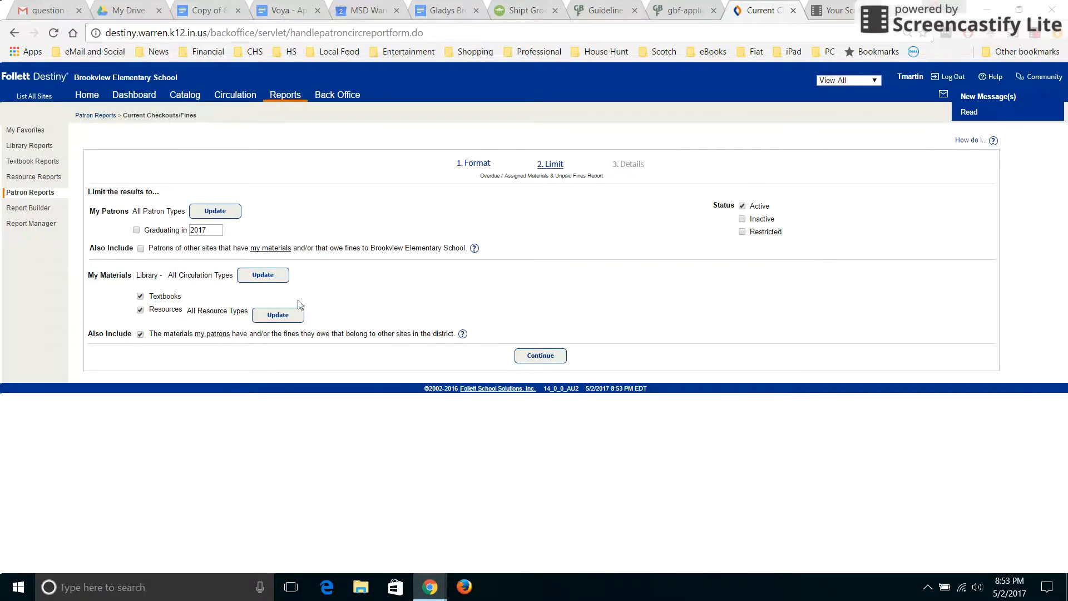
pyautogui.click(540, 355)
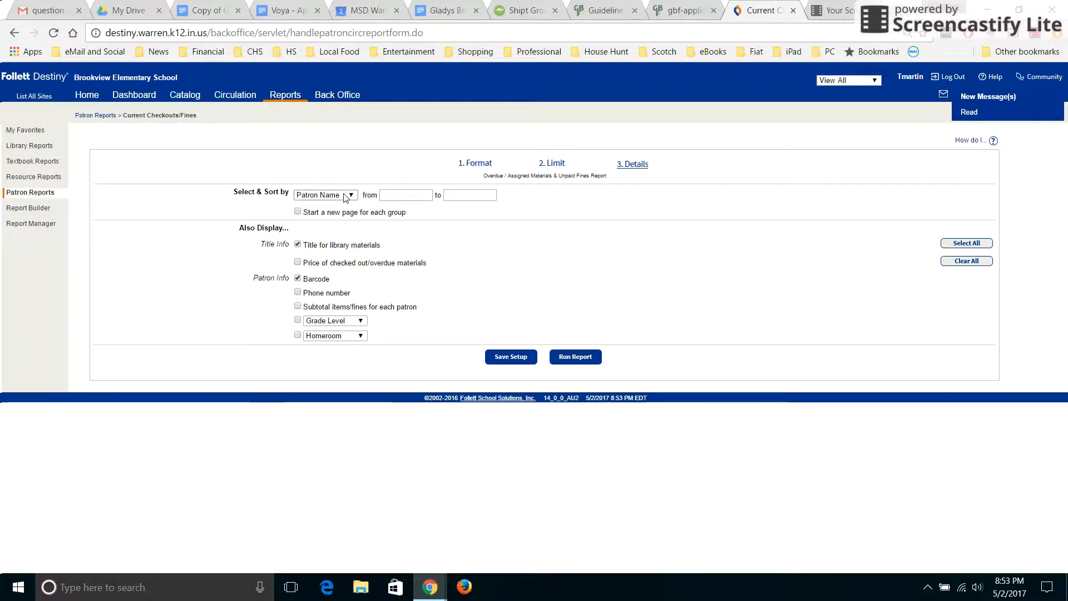
pyautogui.click(325, 195)
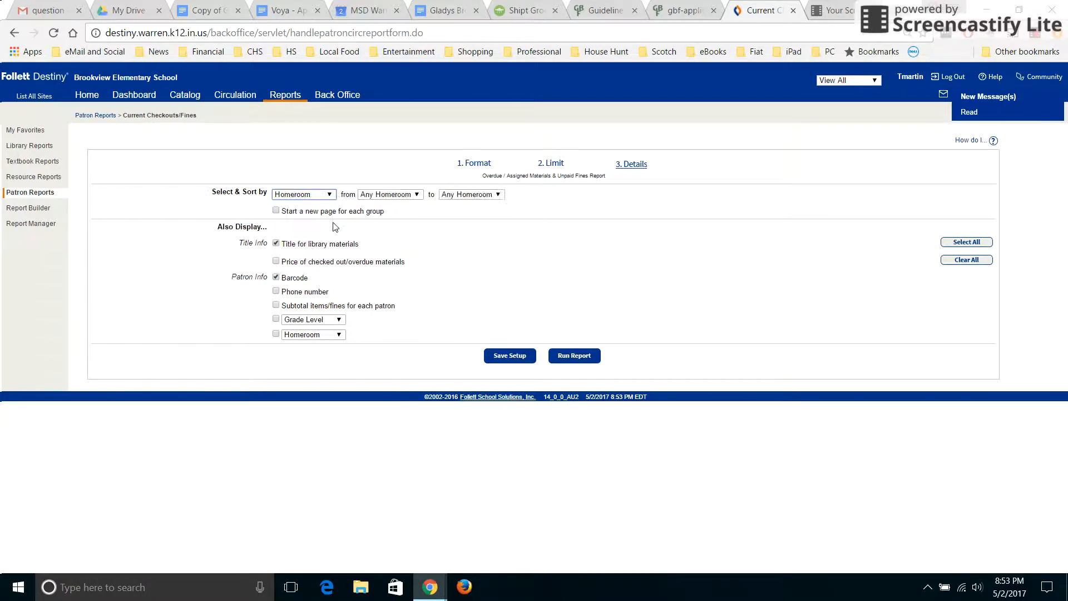
pyautogui.click(390, 194)
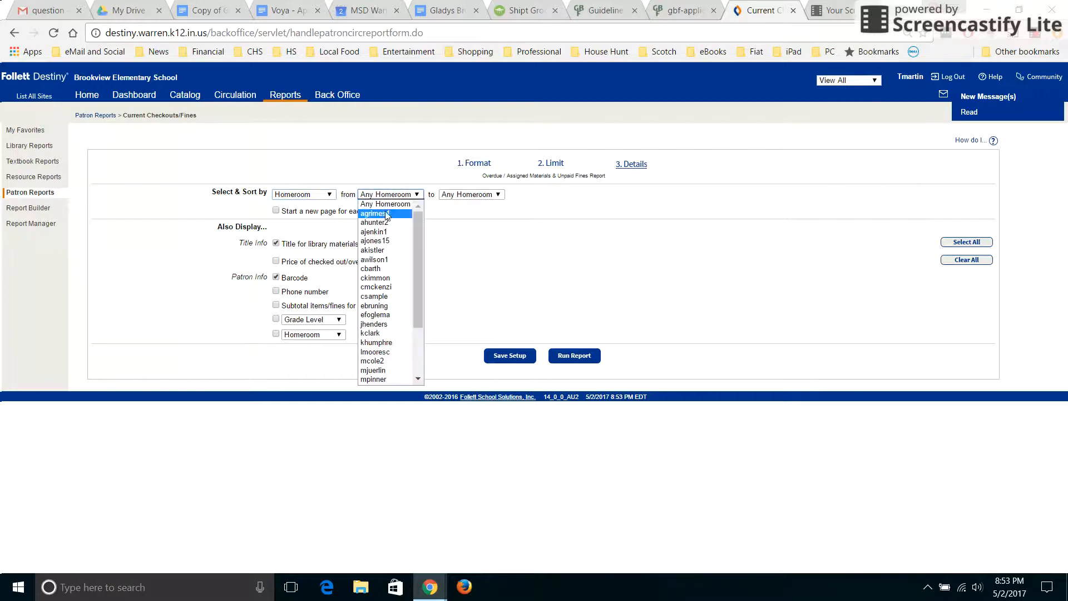
pyautogui.click(374, 213)
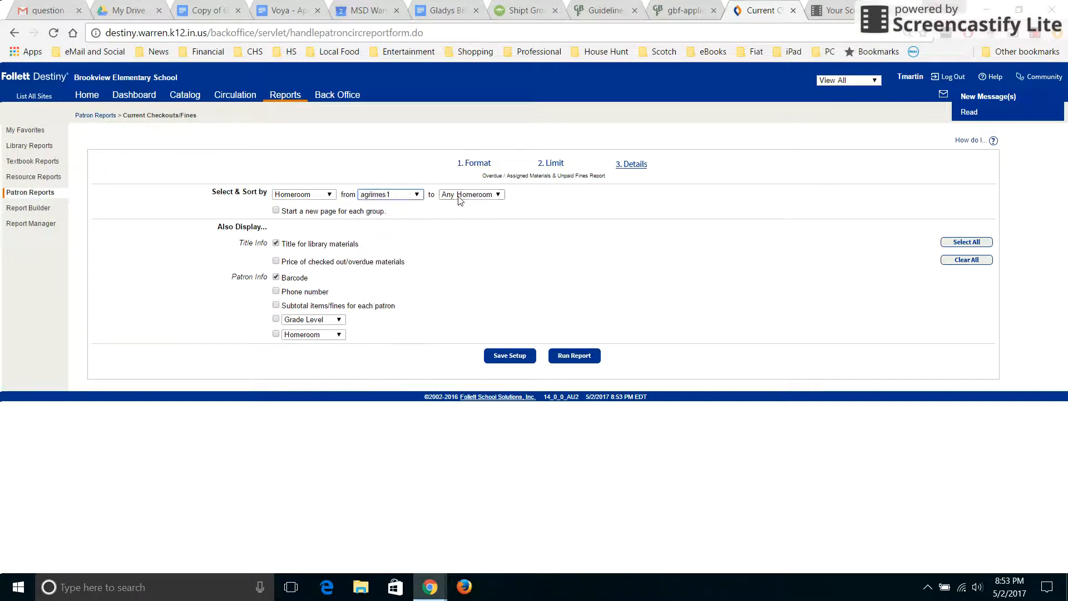
pyautogui.click(498, 194)
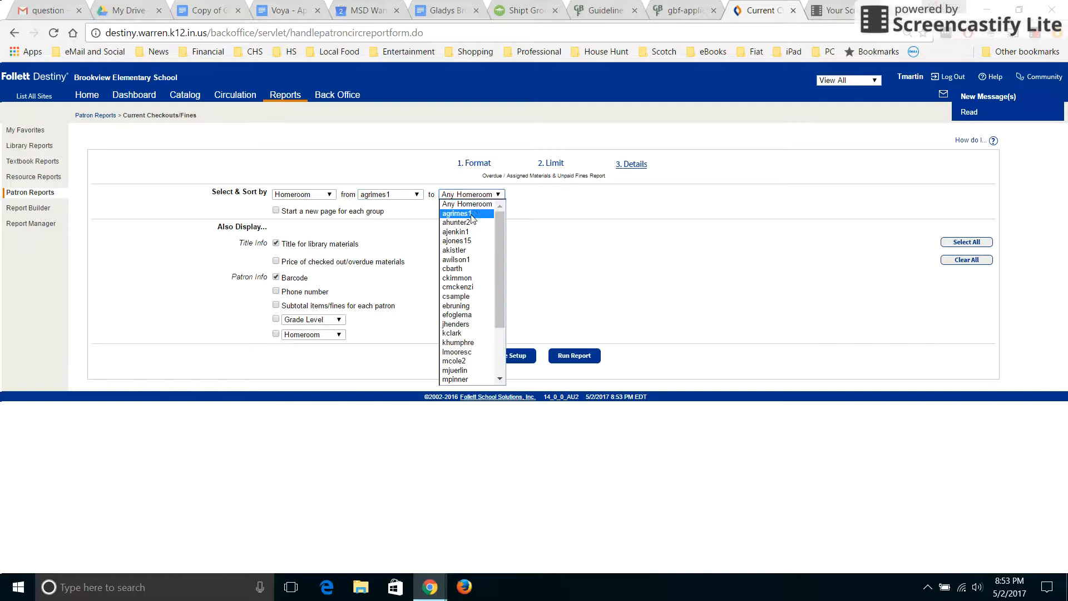
pyautogui.click(456, 213)
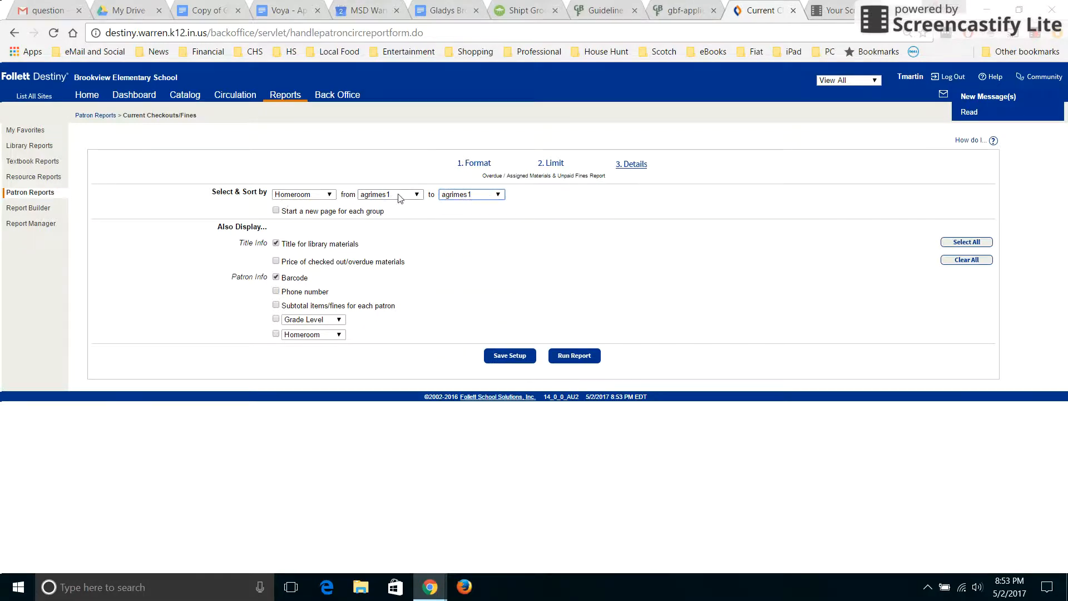
# Step: Start a new page per homeroom group and display each patron's homeroom
pyautogui.click(471, 194)
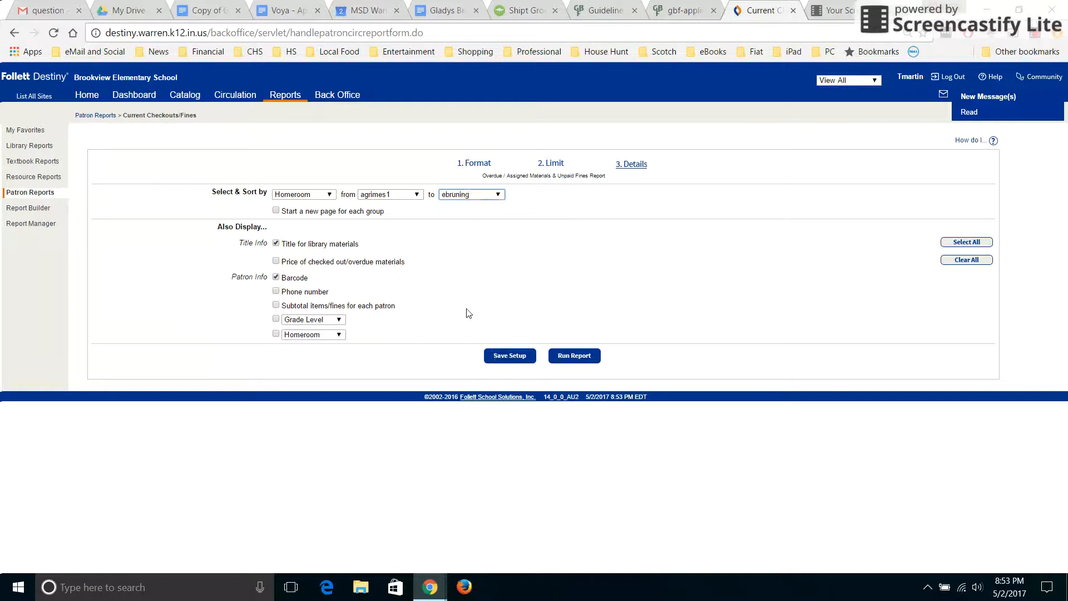
pyautogui.click(276, 211)
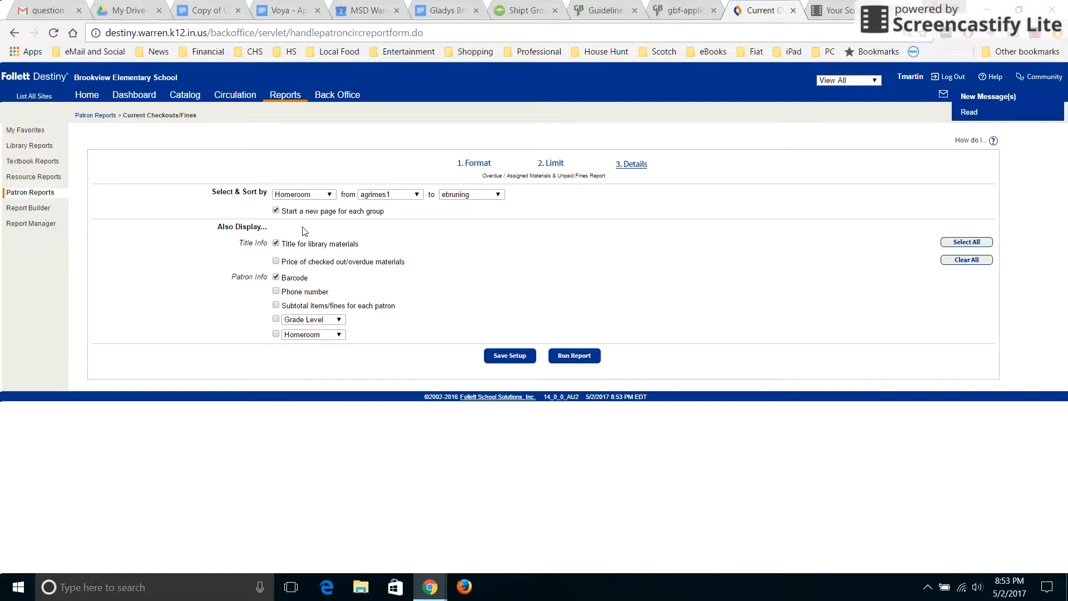
pyautogui.click(471, 194)
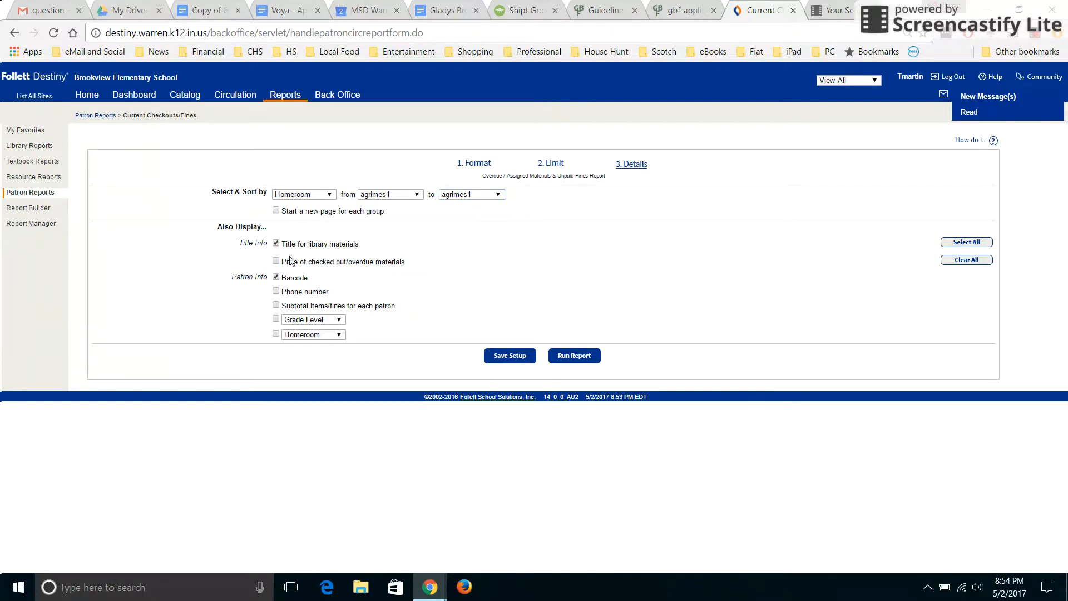
pyautogui.click(276, 334)
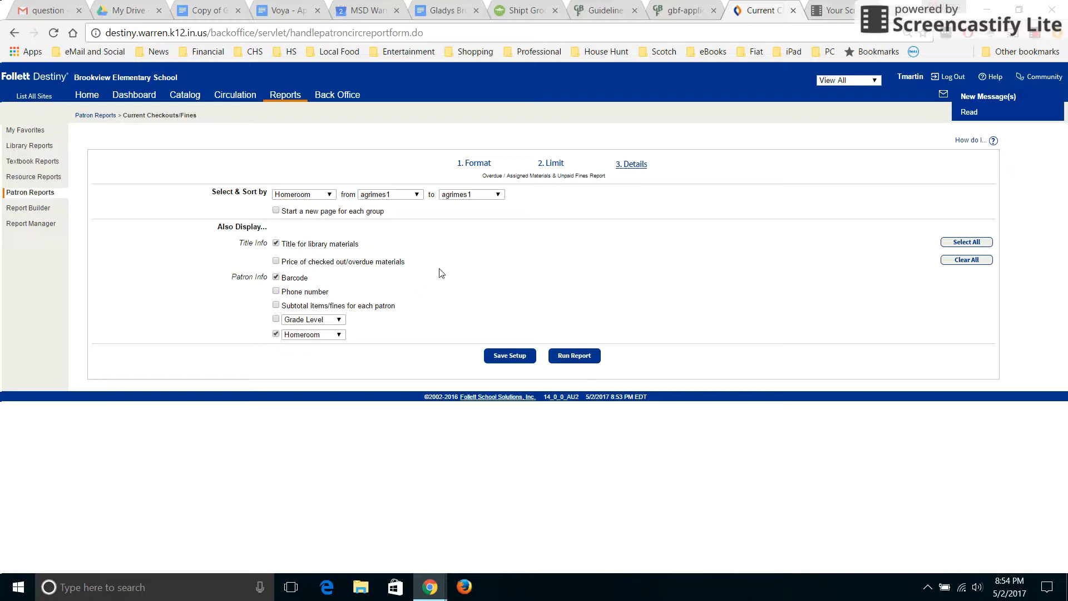
pyautogui.click(574, 355)
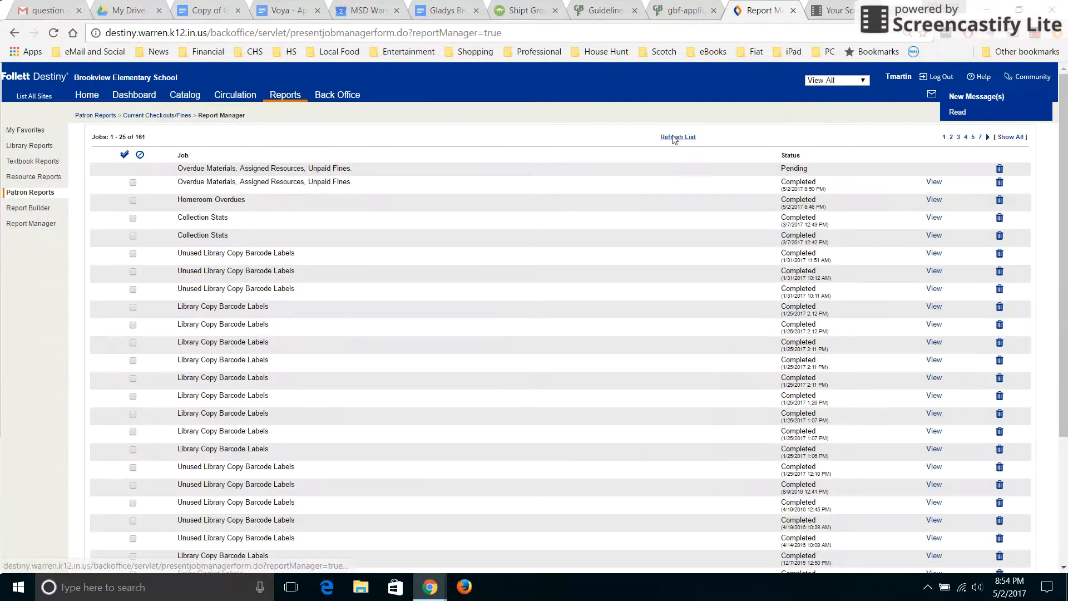
pyautogui.click(677, 137)
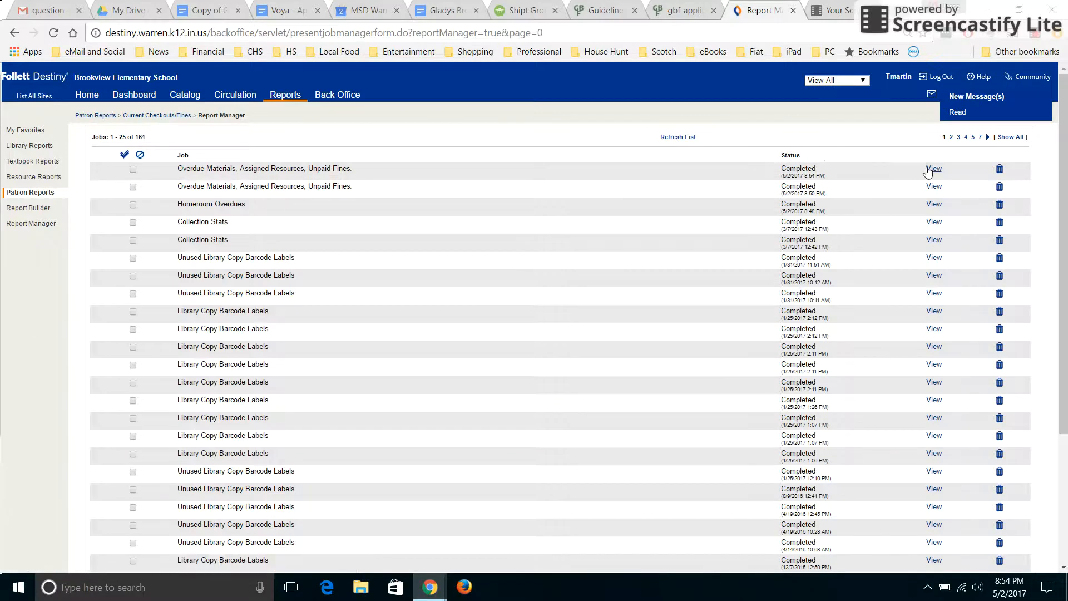
pyautogui.click(934, 168)
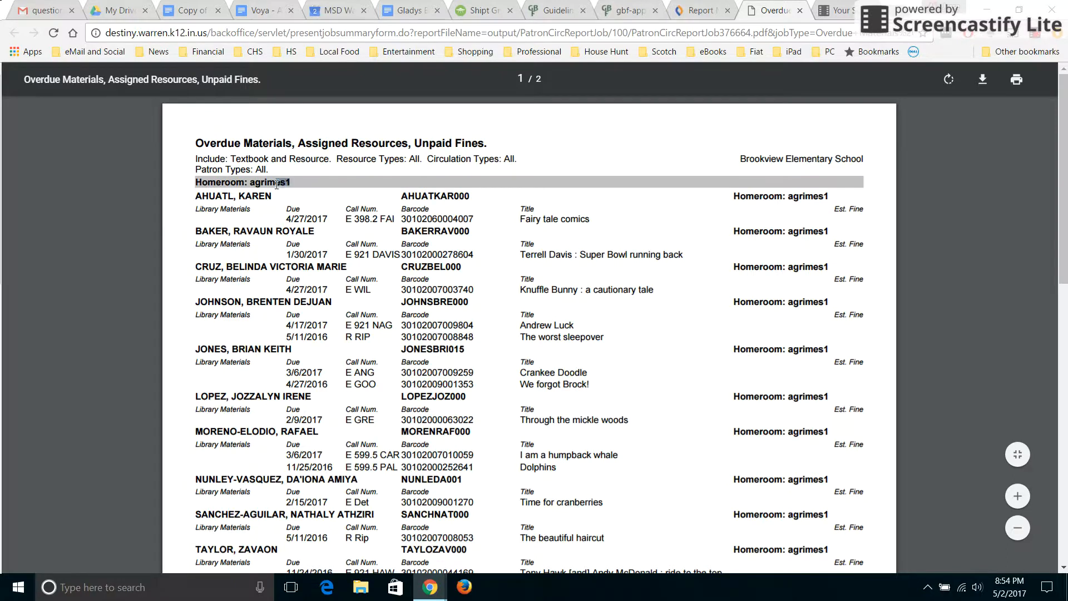
pyautogui.doubleClick(268, 182)
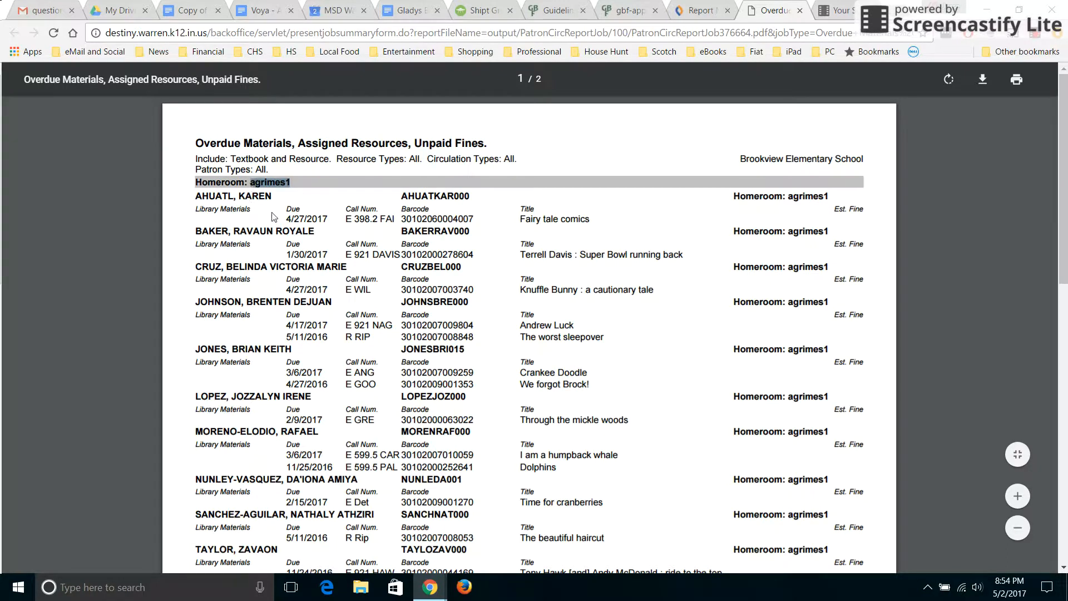